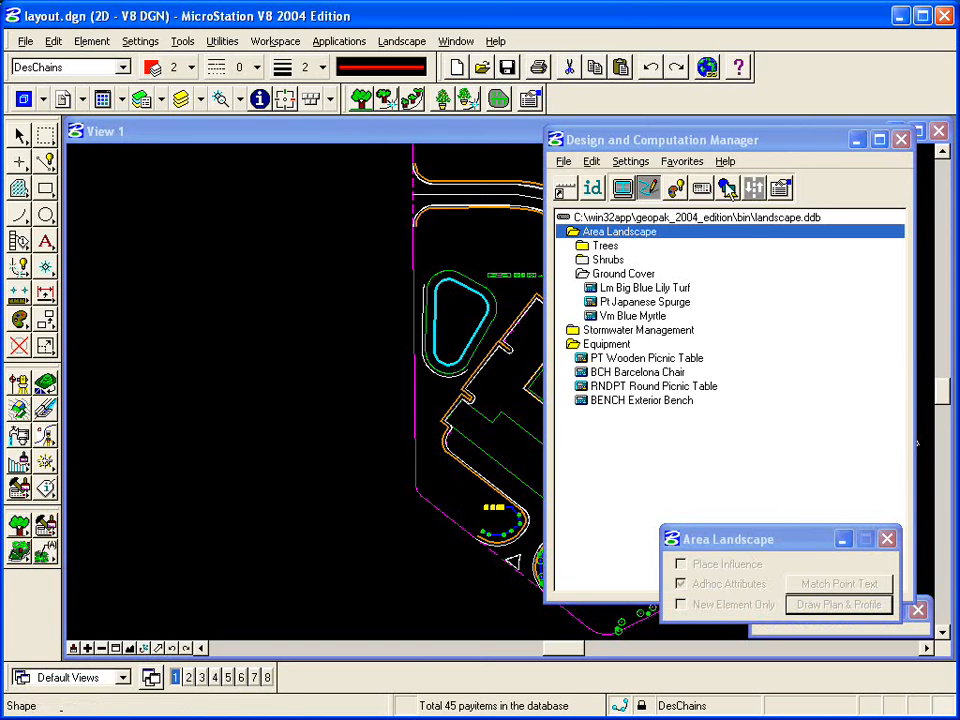
pyautogui.moveTo(727, 188)
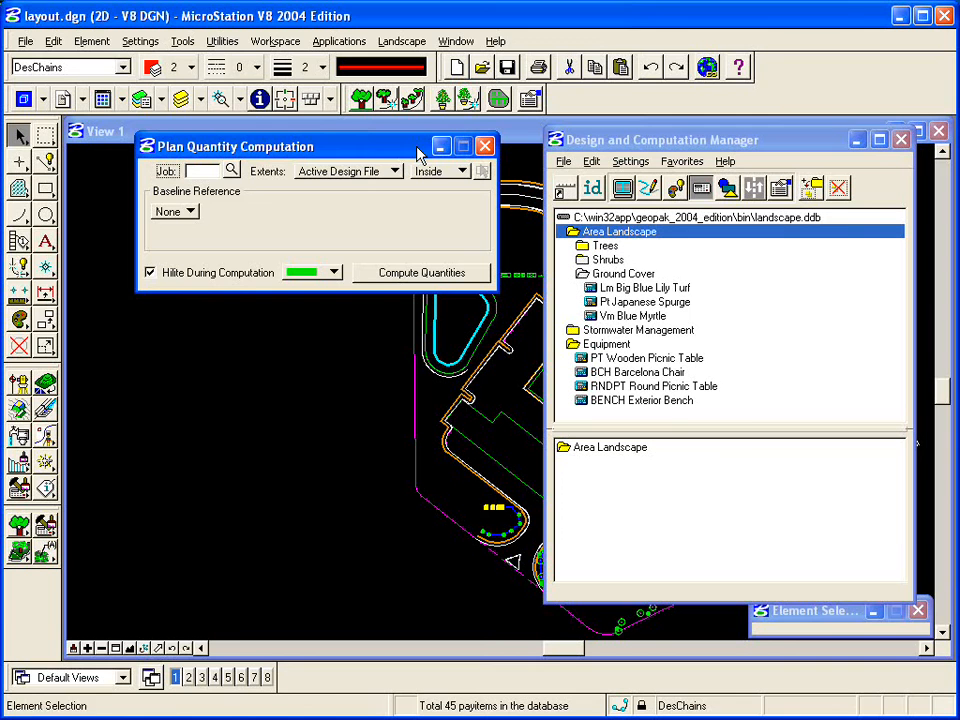
pyautogui.moveTo(702, 188)
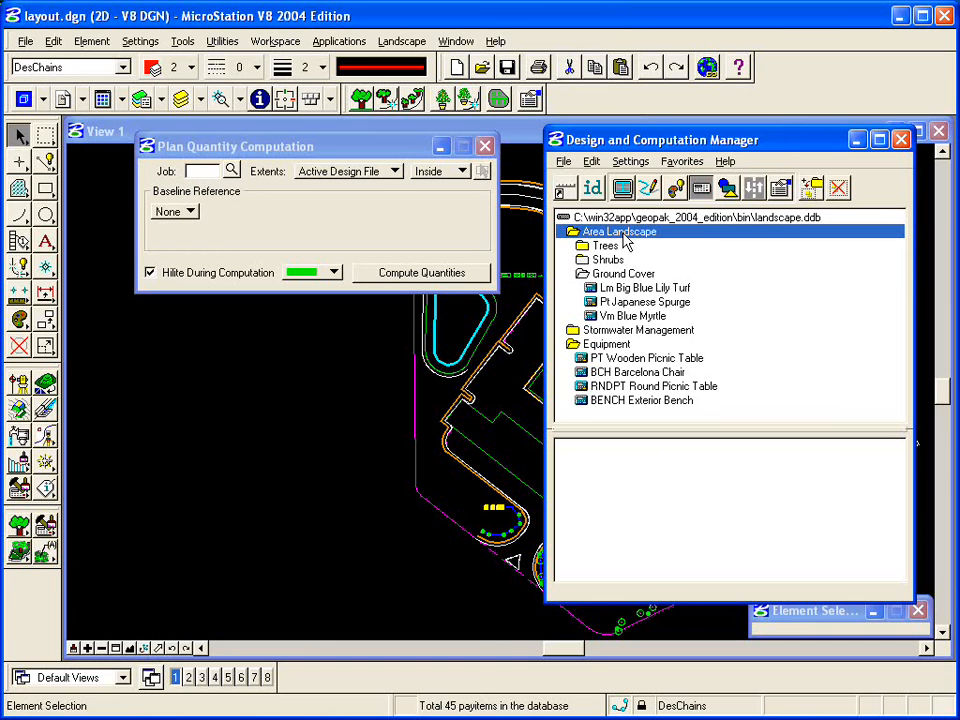
pyautogui.moveTo(812, 188)
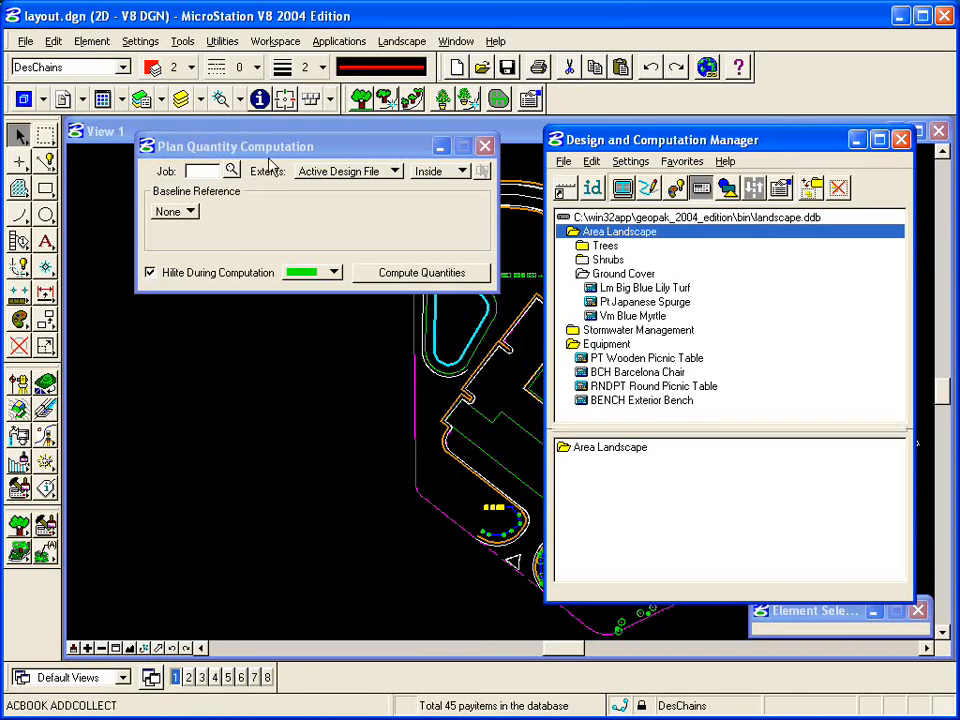
pyautogui.moveTo(385, 180)
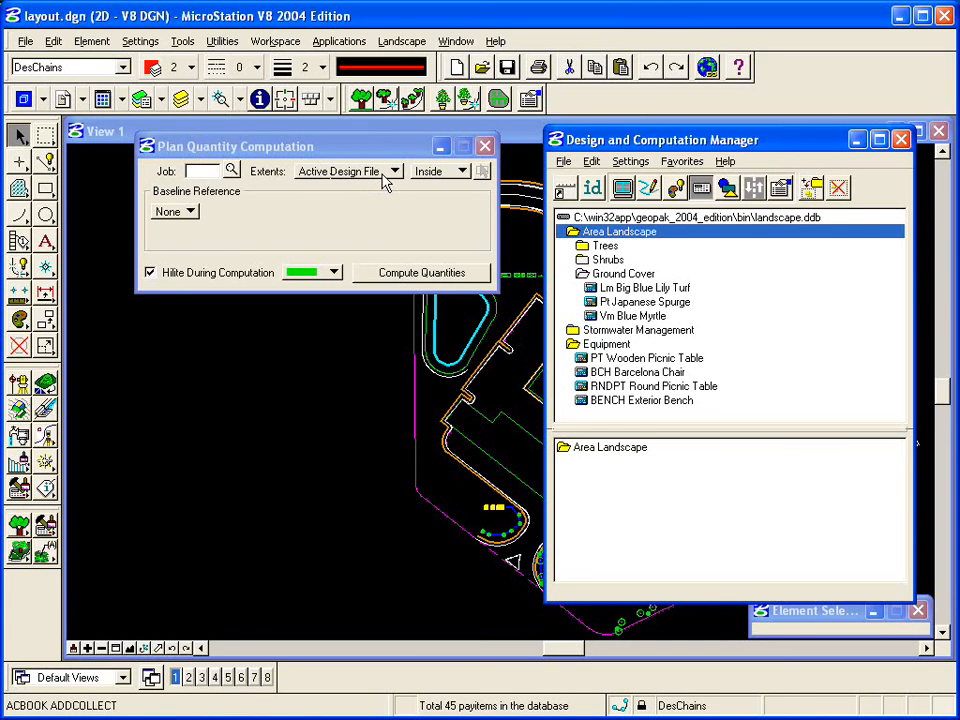
pyautogui.moveTo(251, 247)
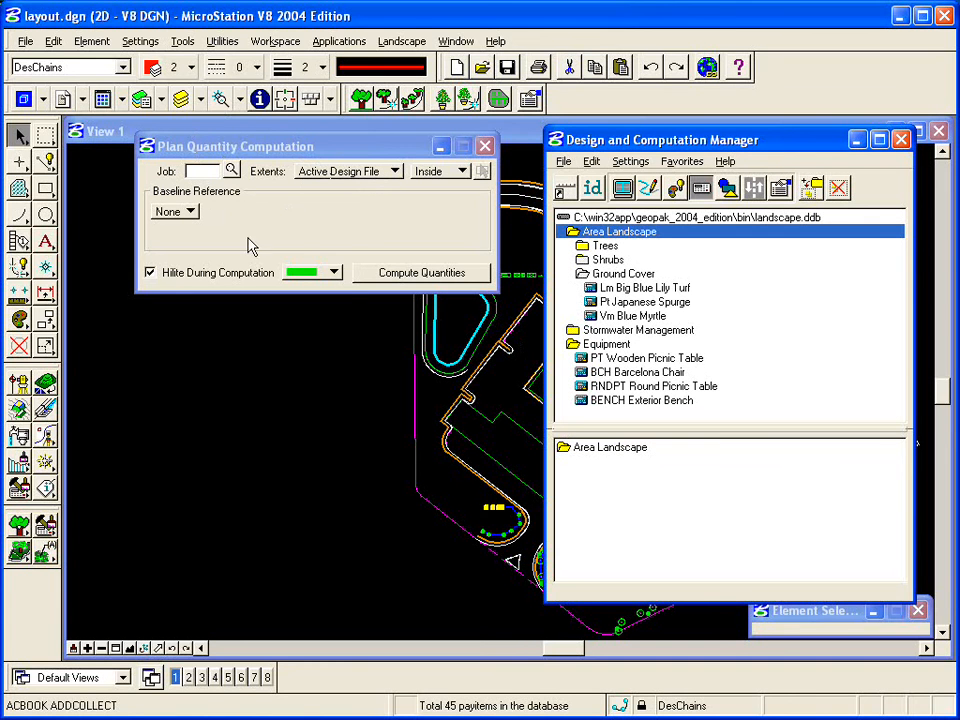
# Compute plant quantities, setting Blue Myrtle's unknown parameters to 2 and resuming the computation
pyautogui.click(420, 272)
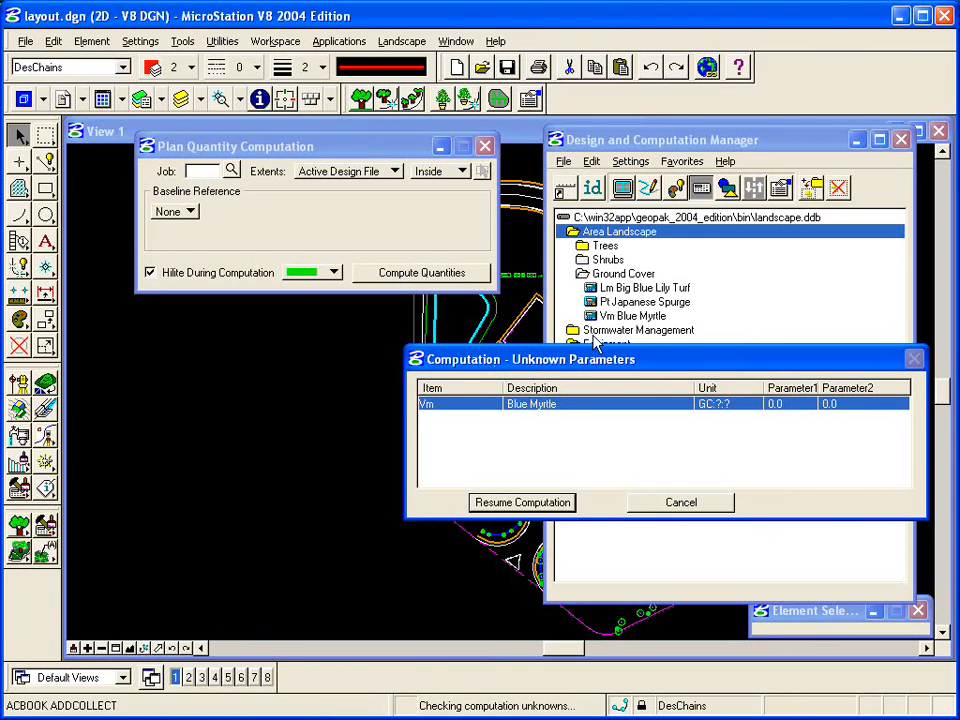
pyautogui.moveTo(790, 417)
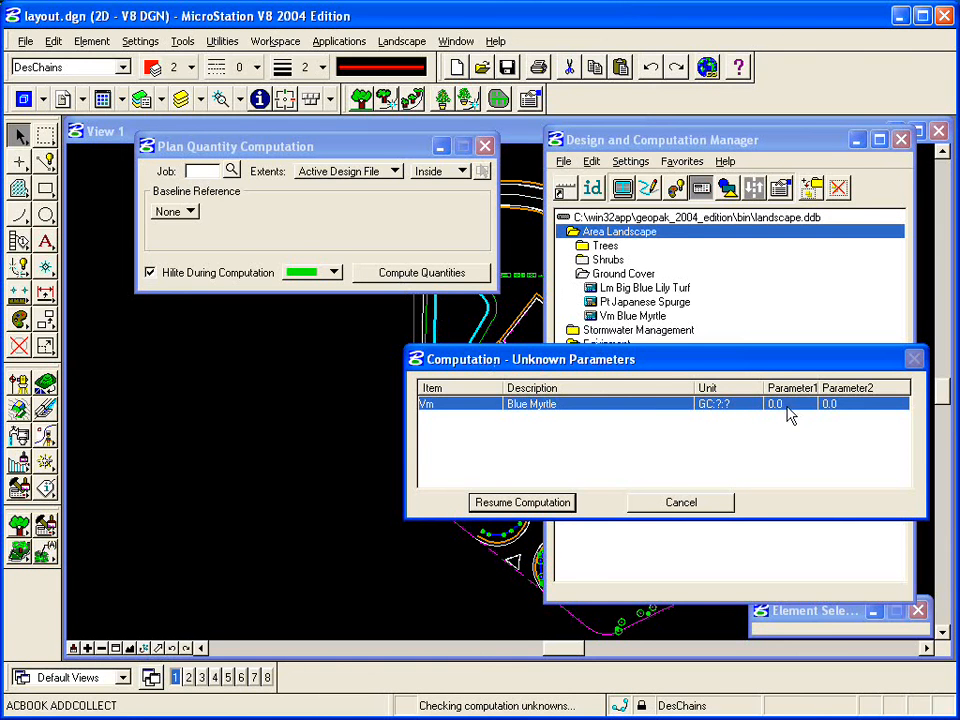
pyautogui.moveTo(645, 498)
pyautogui.write('2.000000')
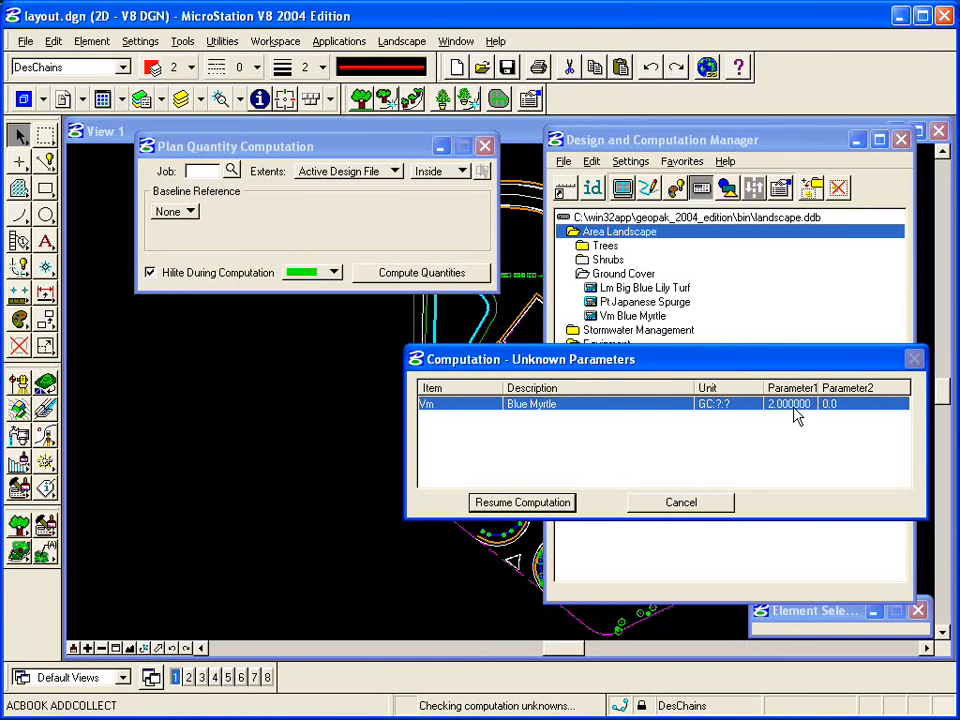
pyautogui.doubleClick(830, 403)
pyautogui.write('2.000000')
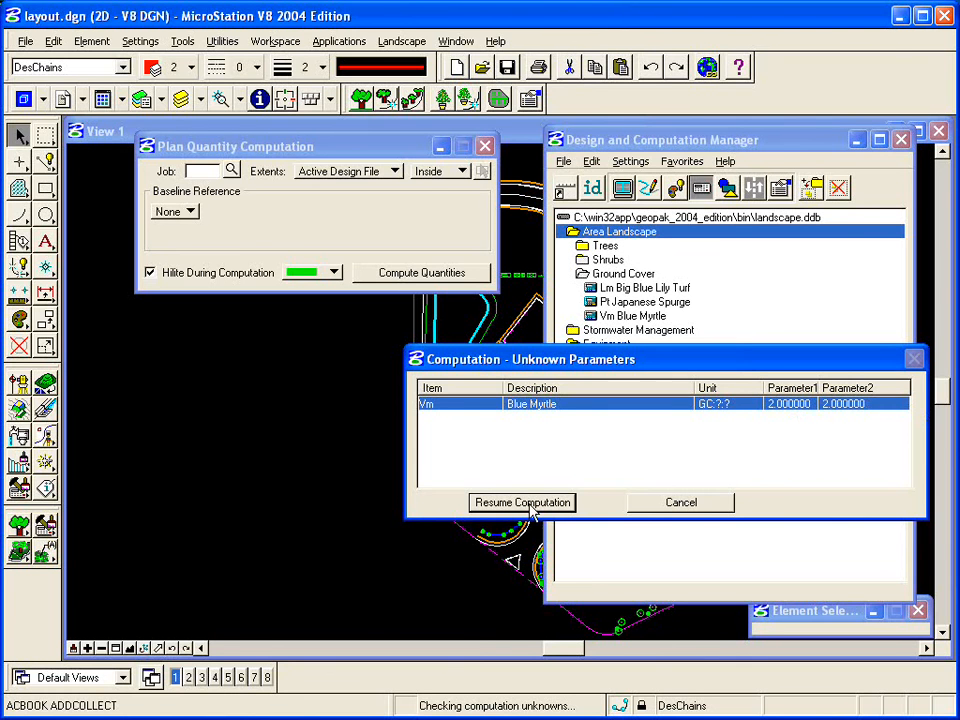
pyautogui.click(522, 502)
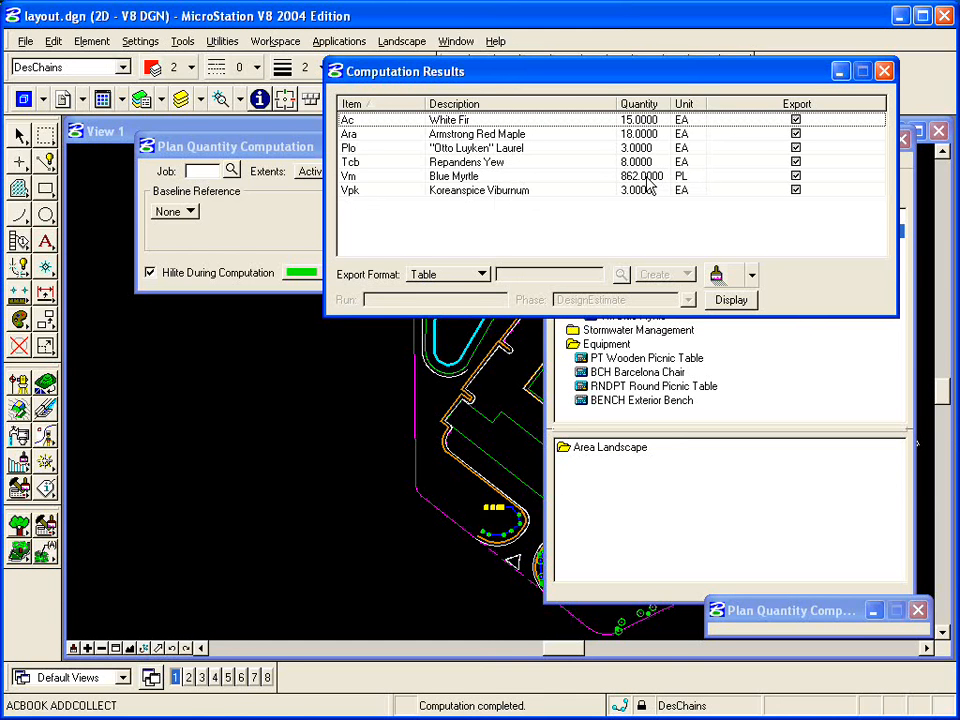
pyautogui.moveTo(635, 190)
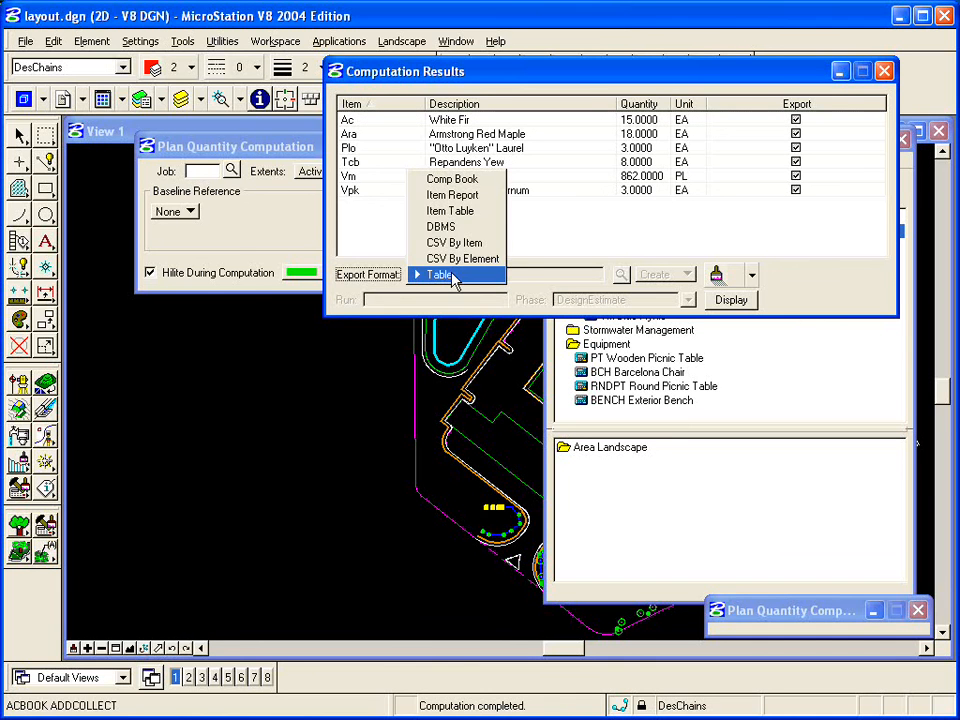
pyautogui.moveTo(441, 226)
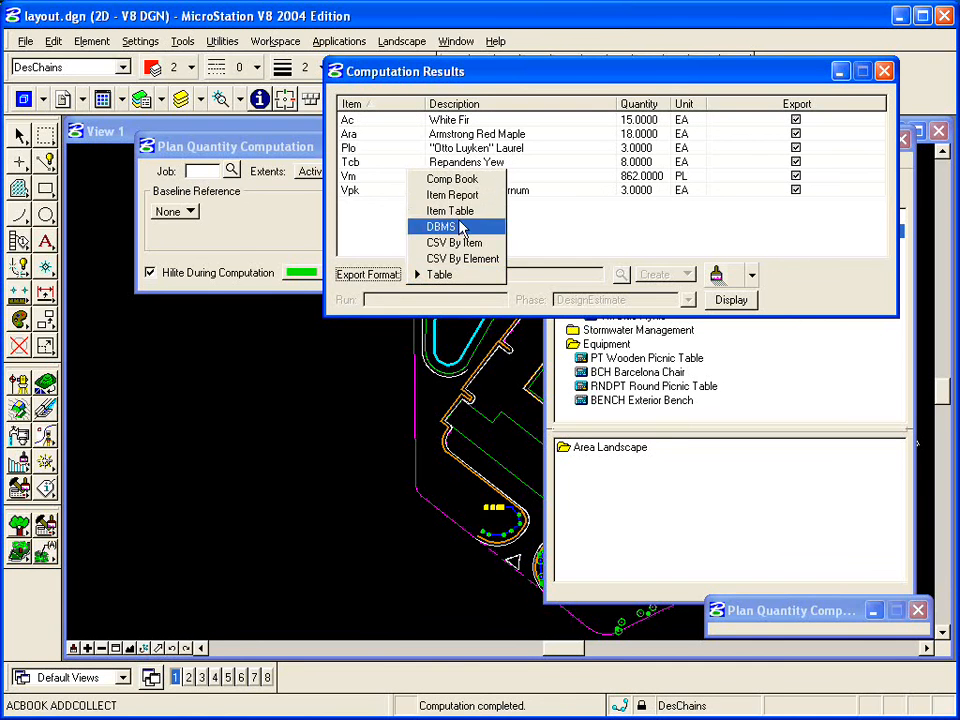
pyautogui.moveTo(455, 242)
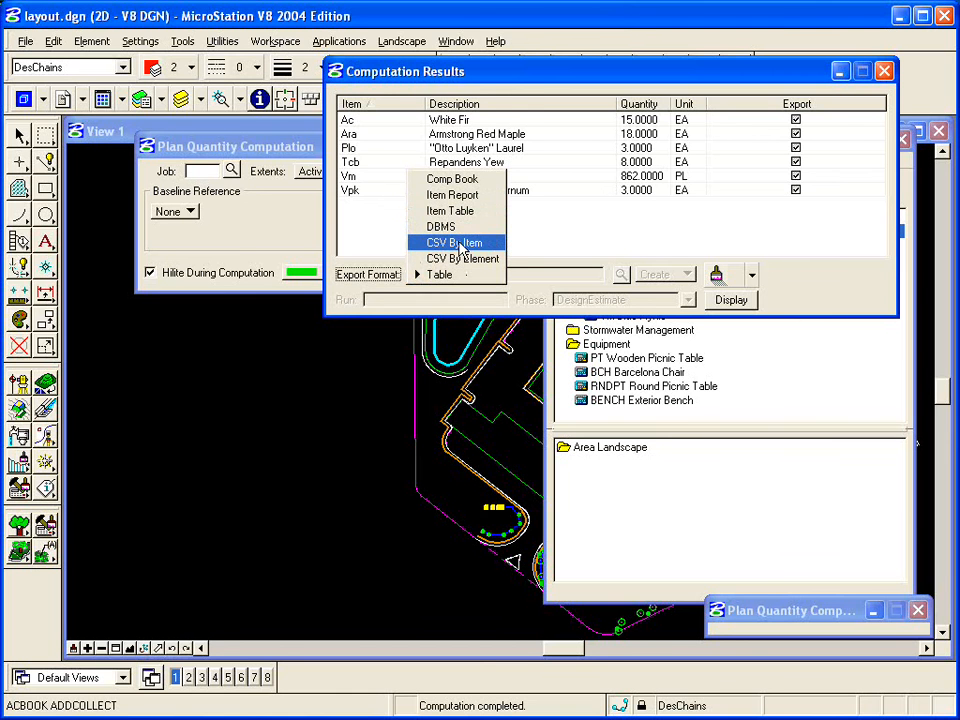
pyautogui.moveTo(454, 210)
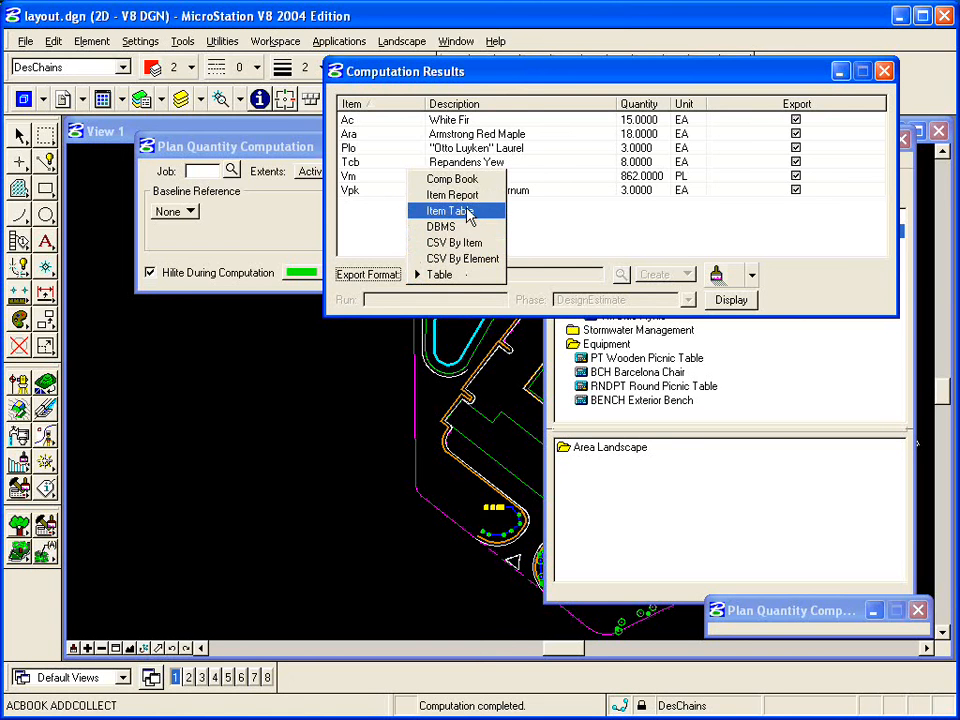
pyautogui.moveTo(453, 194)
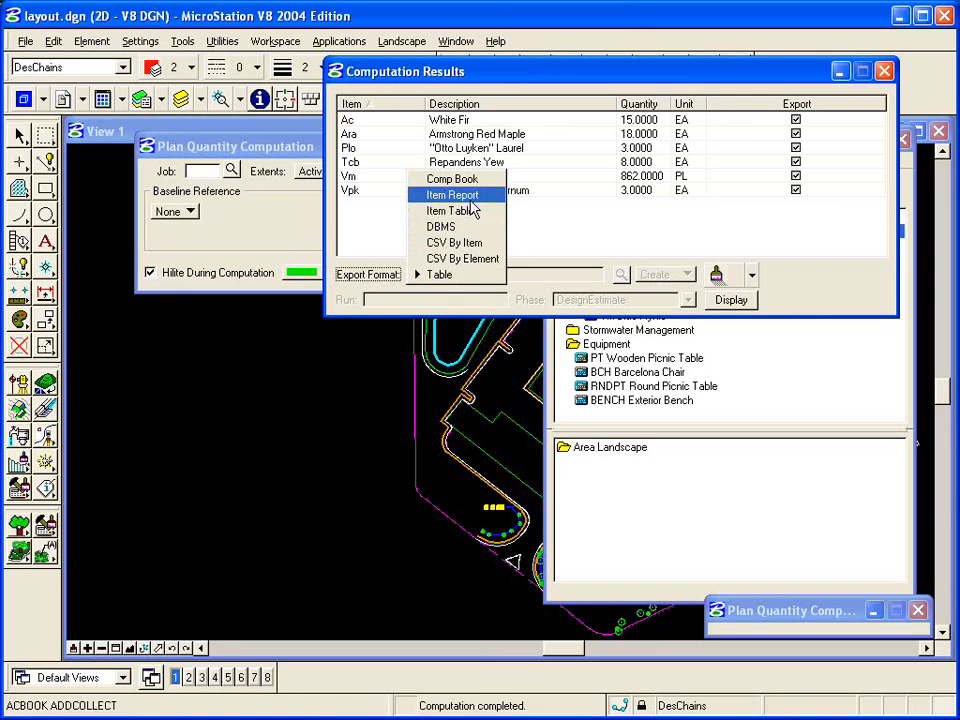
pyautogui.moveTo(438, 274)
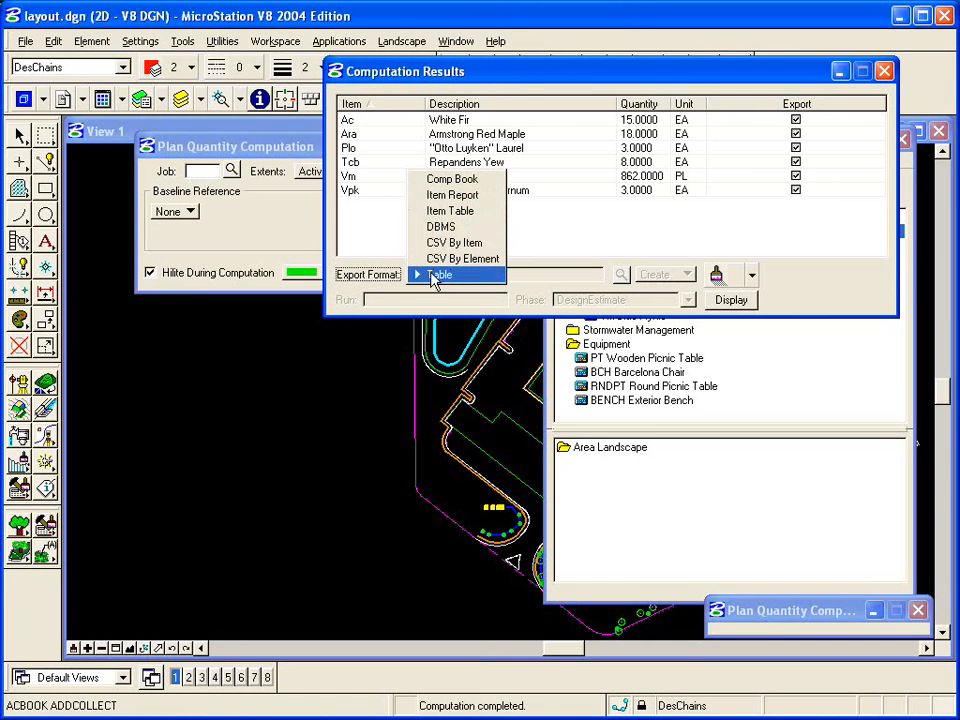
pyautogui.moveTo(462, 277)
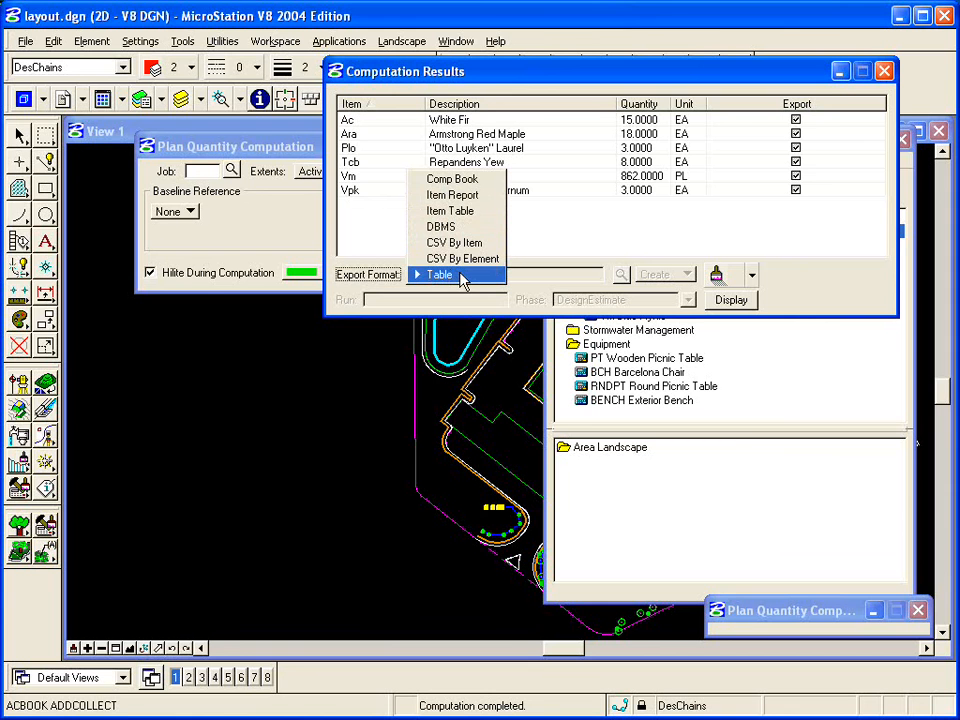
# Choose Table as the export format for the six computed plant quantities
pyautogui.click(438, 274)
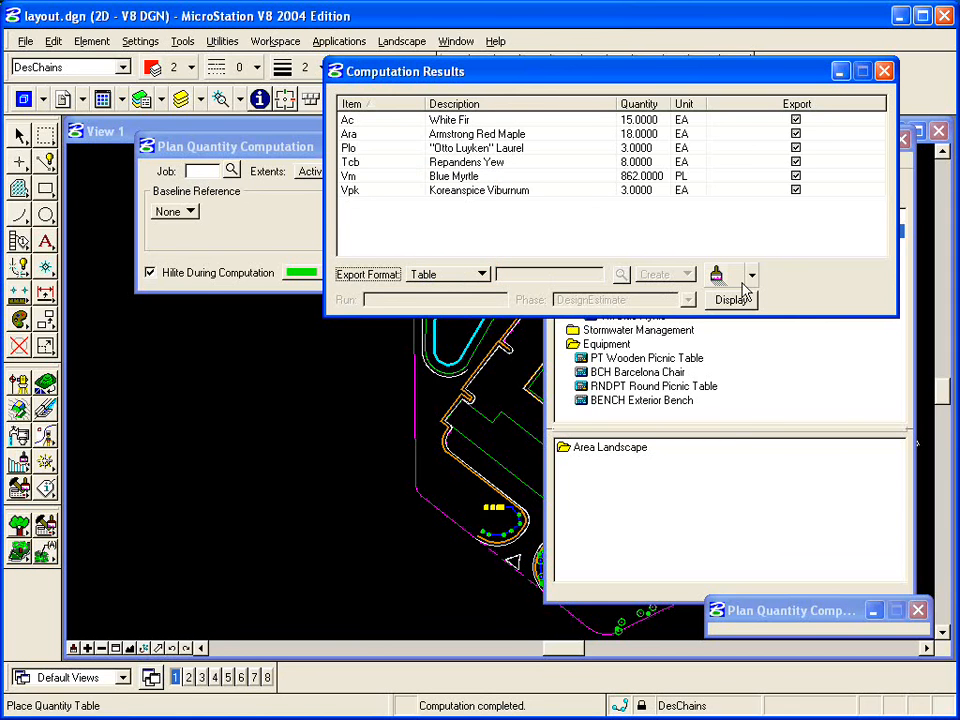
# Show the table settings defining Quantity, Tag, Common Name, Genus/Species, Size and Comment columns
pyautogui.click(751, 274)
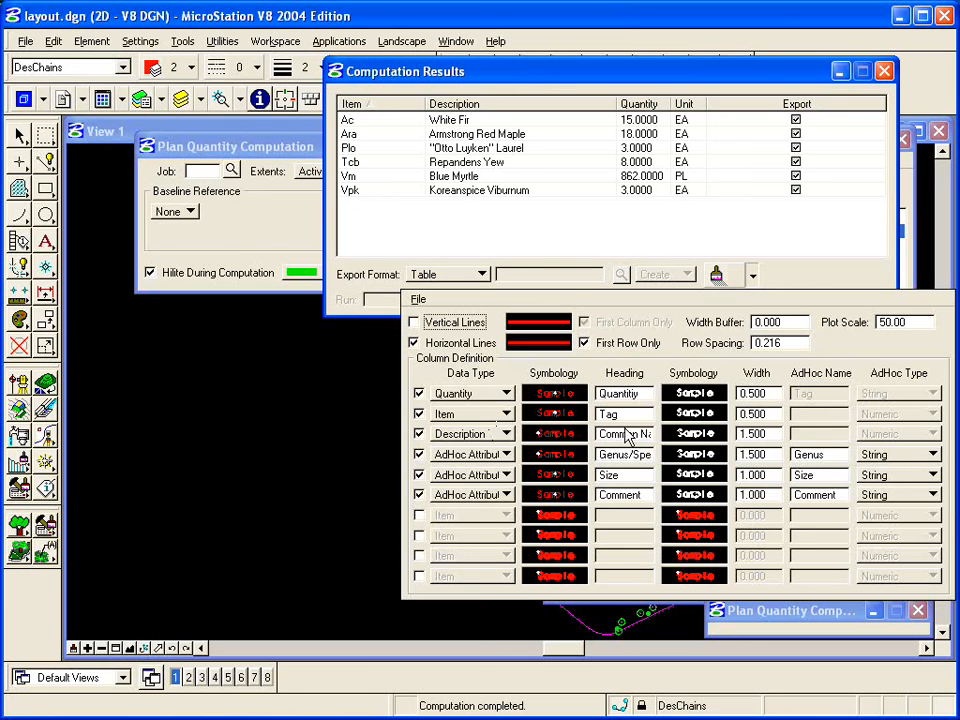
pyautogui.moveTo(628, 463)
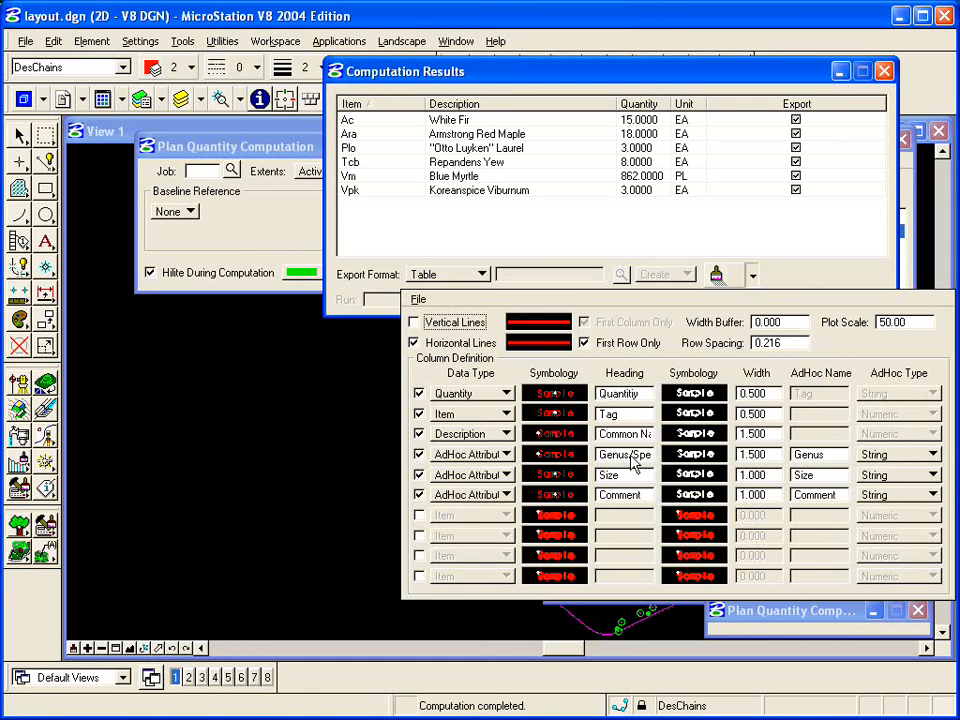
pyautogui.moveTo(632, 488)
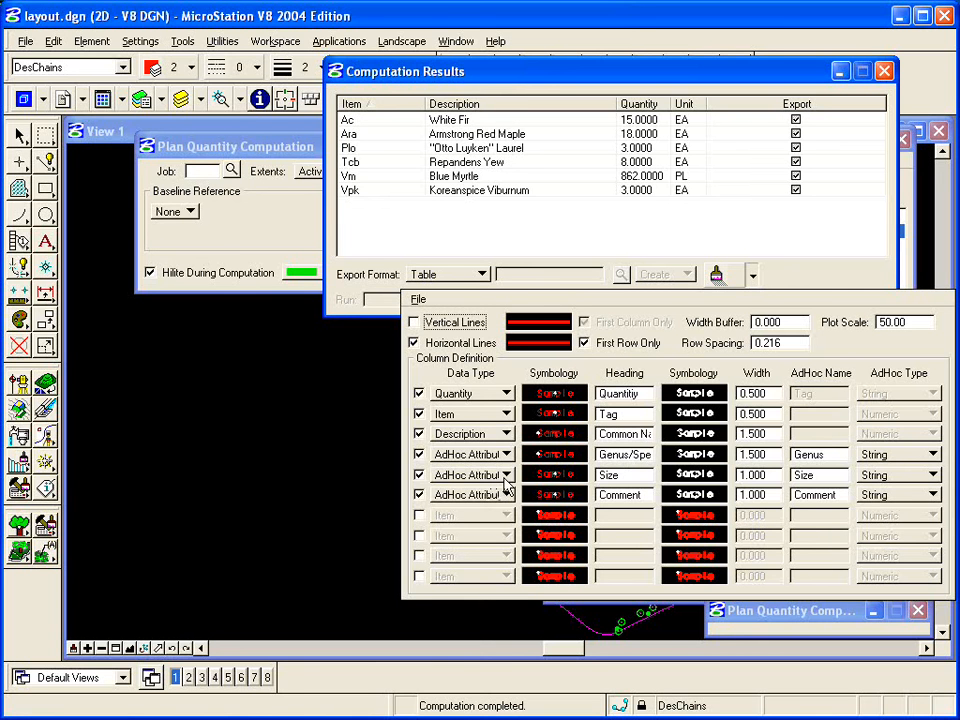
pyautogui.moveTo(790, 470)
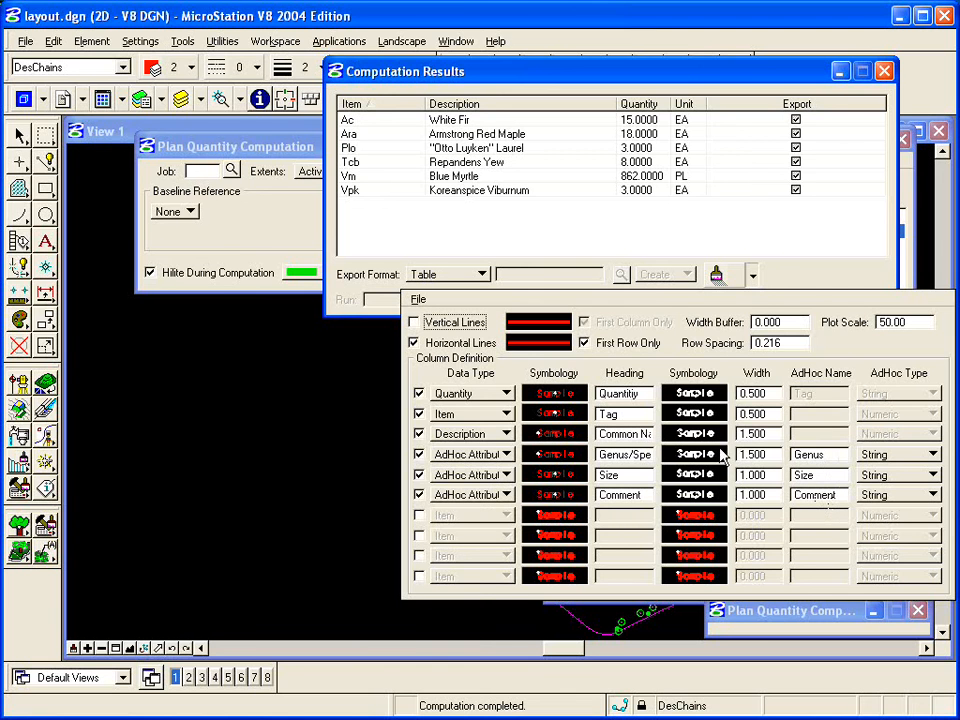
pyautogui.click(693, 392)
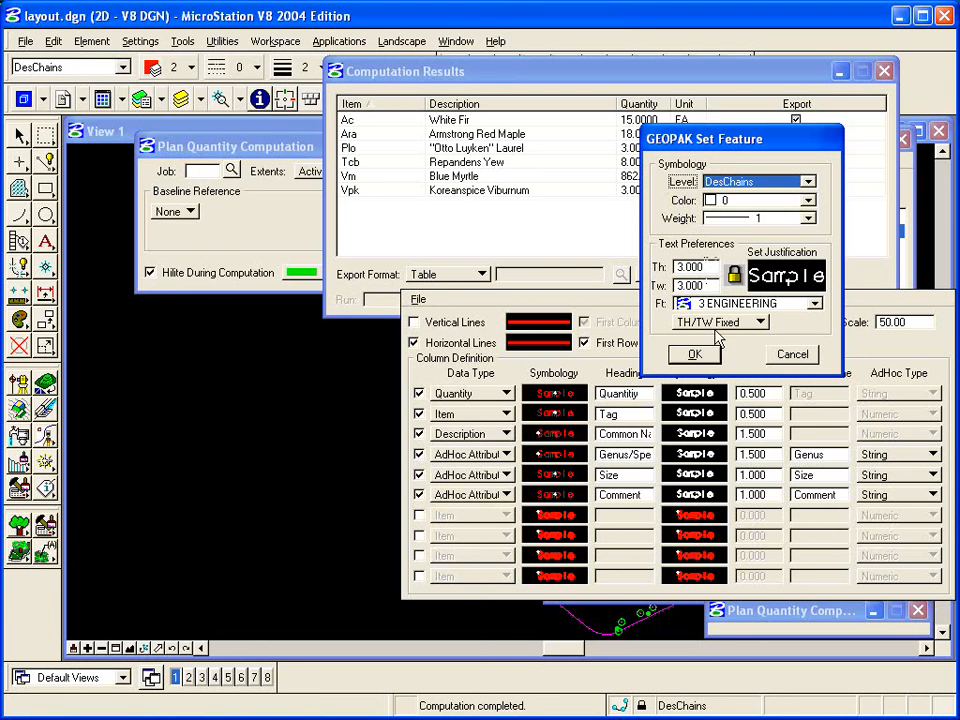
pyautogui.click(694, 354)
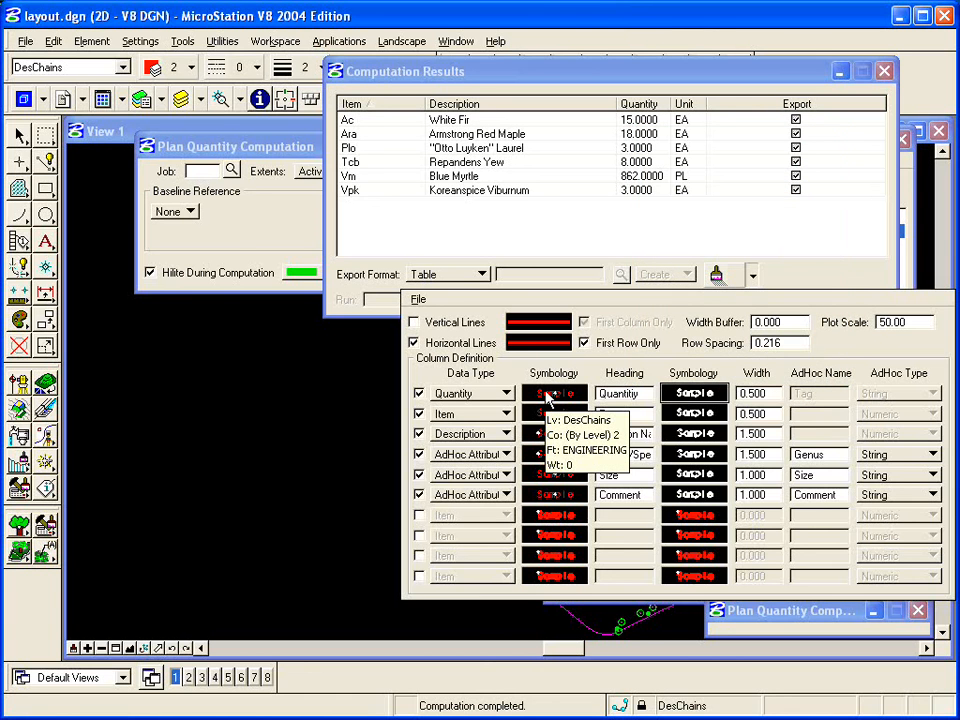
pyautogui.click(555, 392)
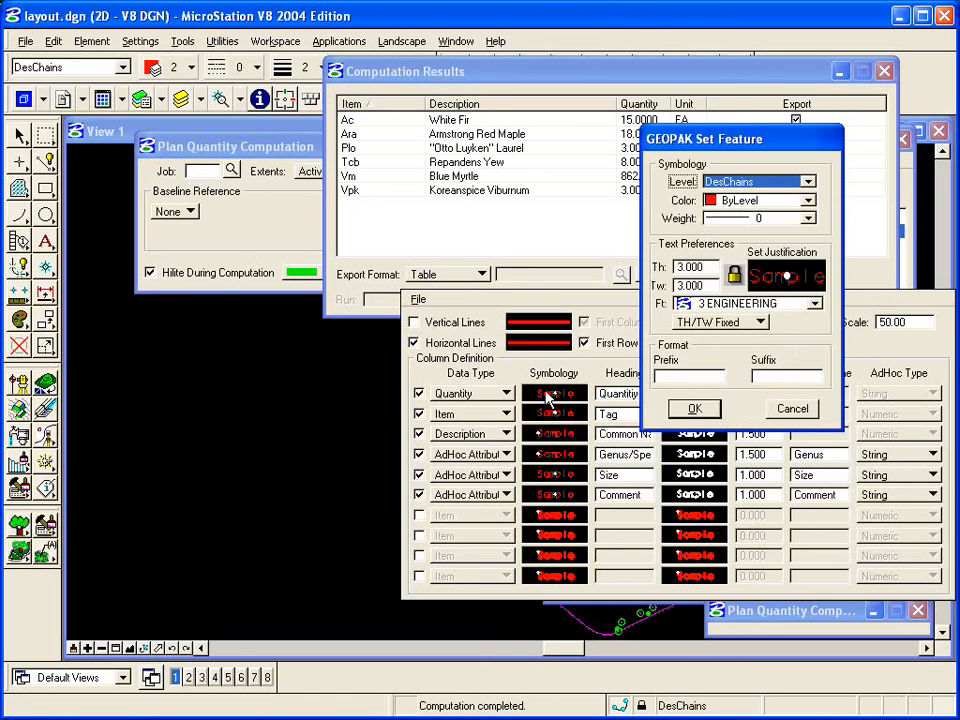
pyautogui.moveTo(757, 337)
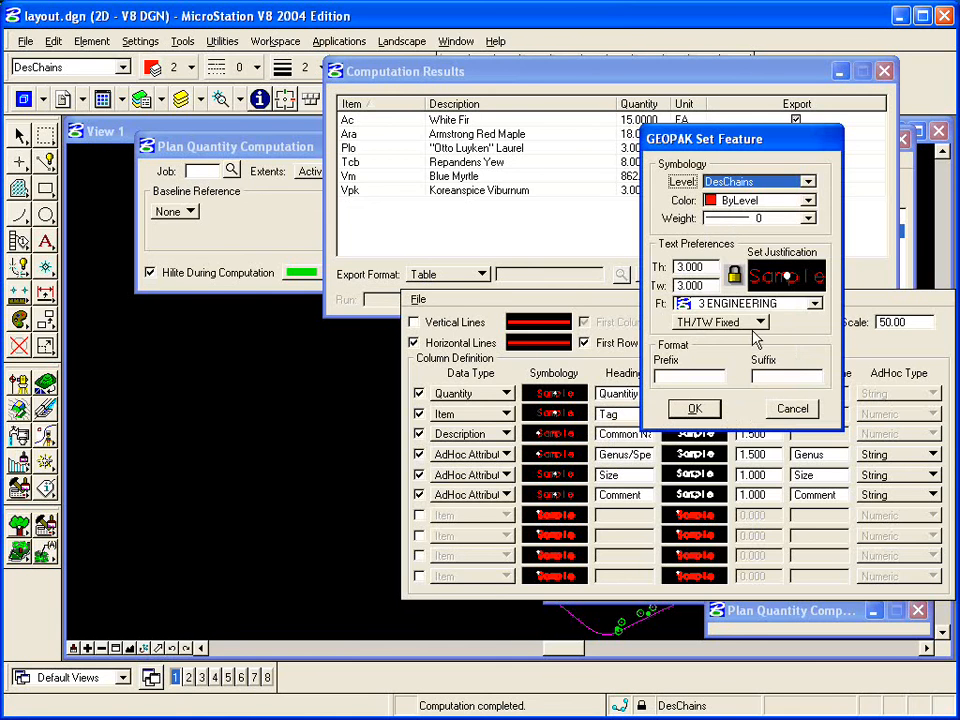
pyautogui.click(694, 408)
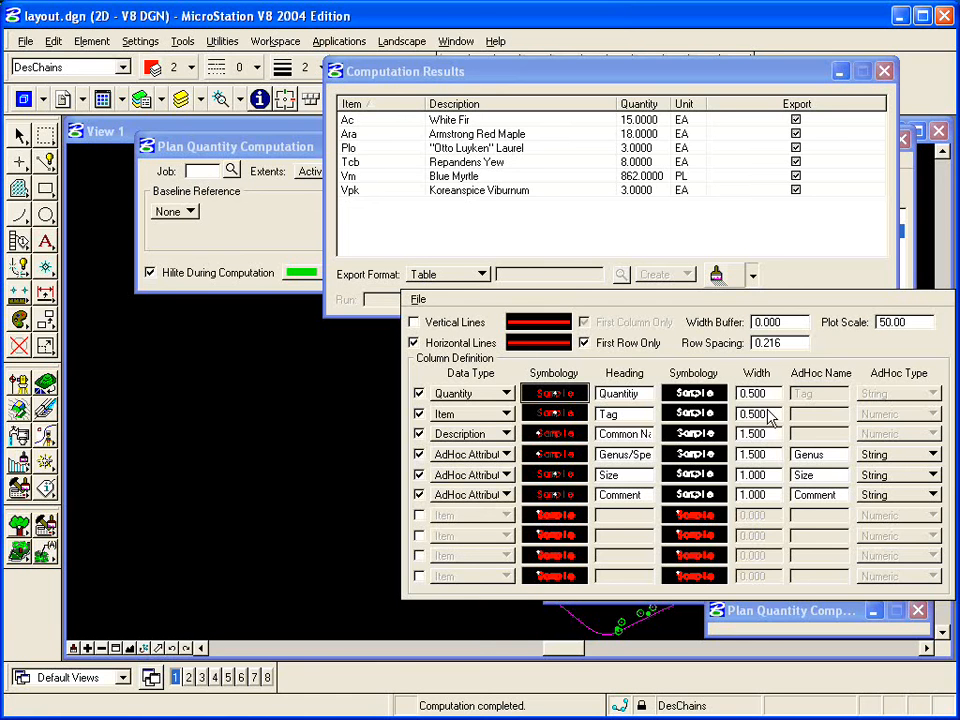
pyautogui.moveTo(889, 335)
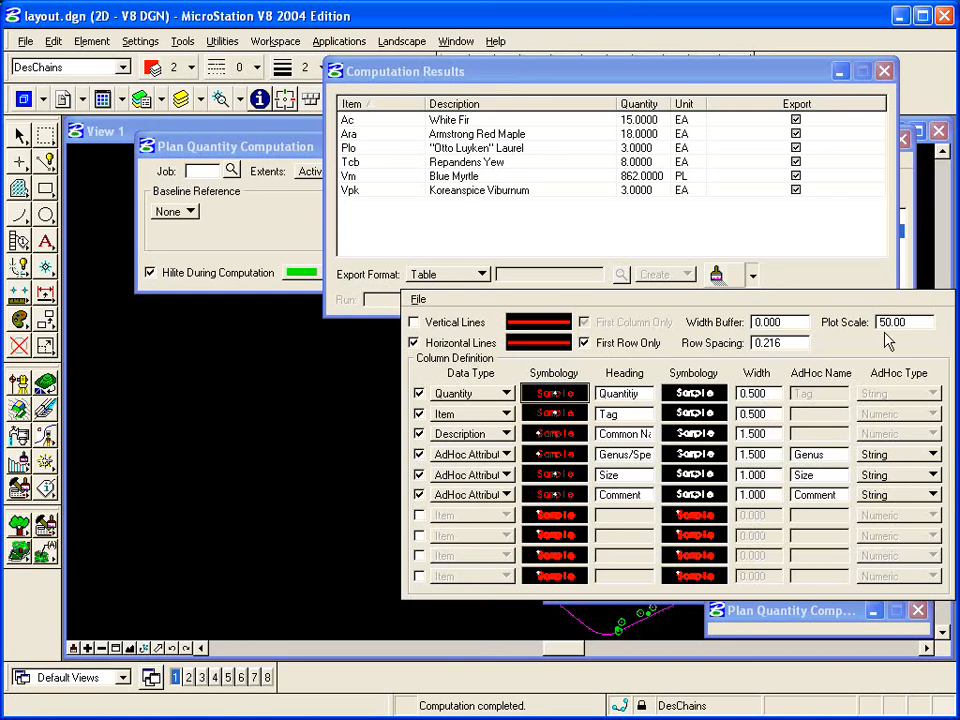
pyautogui.moveTo(720, 322)
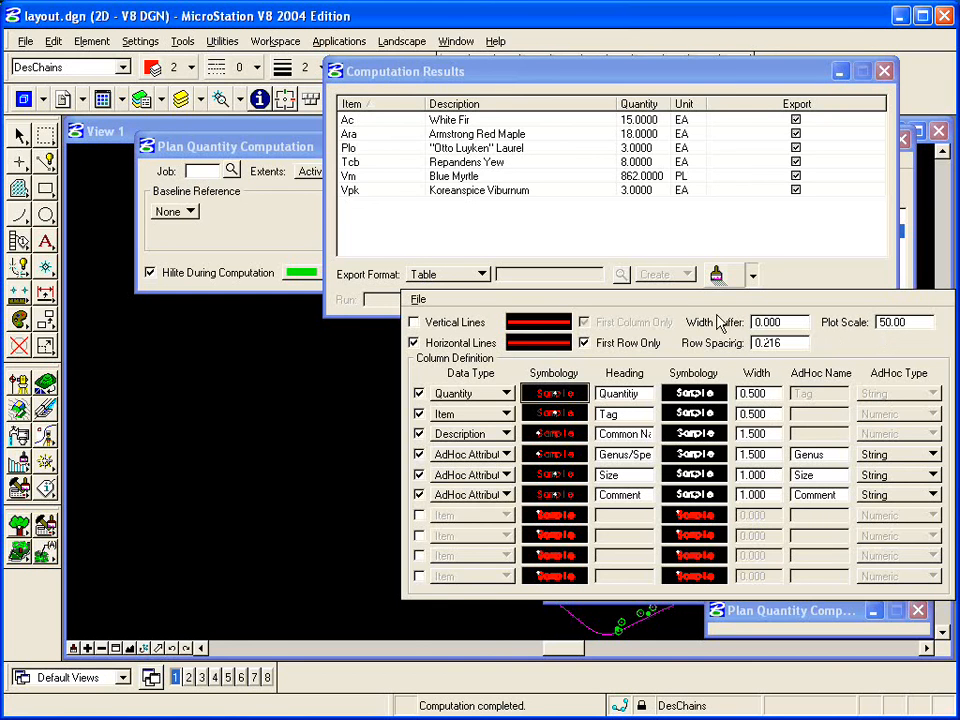
# Close the table column settings, returning to the computation results
pyautogui.click(716, 274)
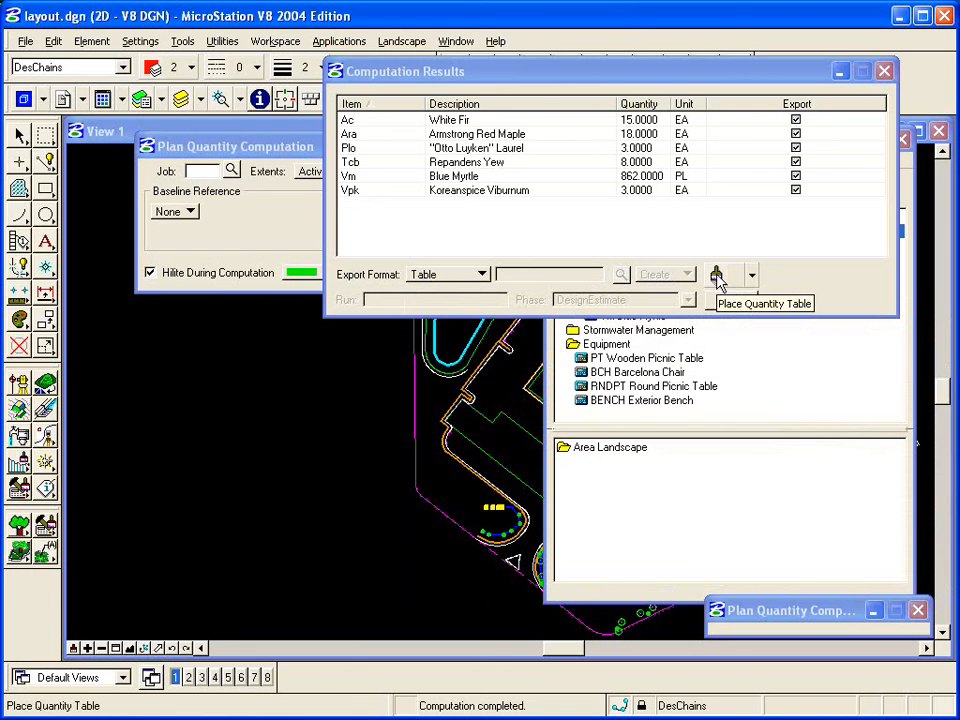
# Place the red six-plant quantity table in View 1 and close the computation results
pyautogui.click(718, 274)
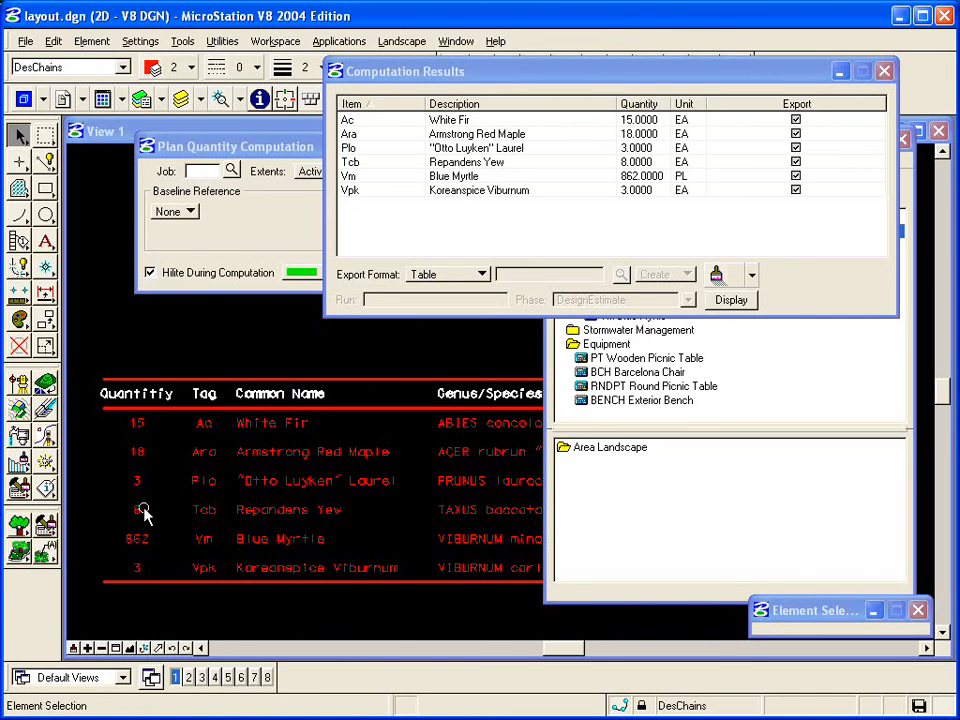
pyautogui.moveTo(272, 435)
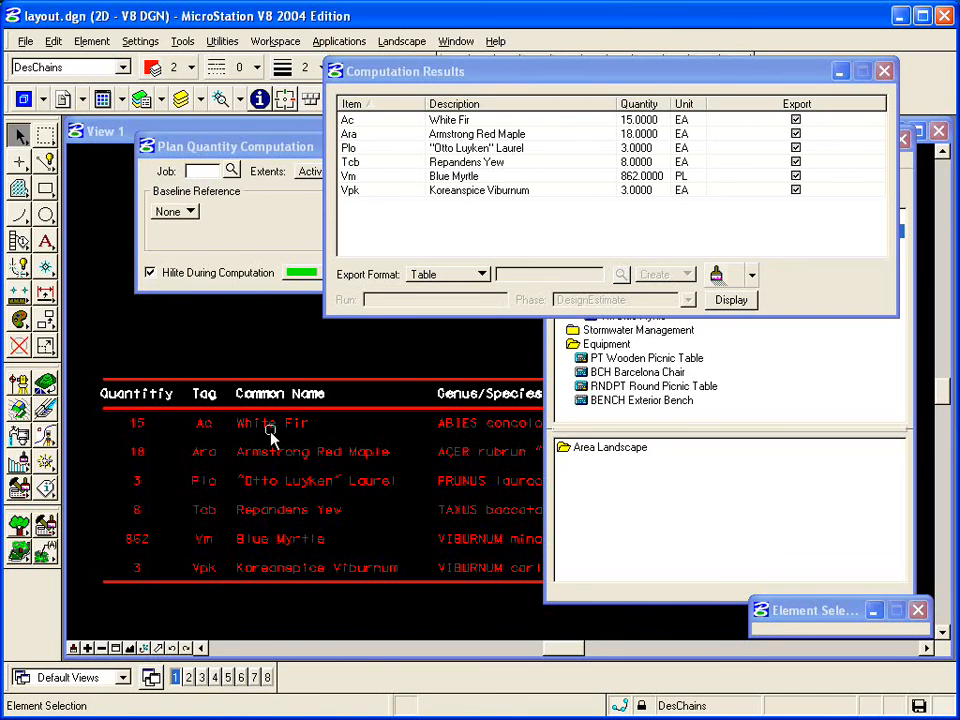
pyautogui.moveTo(750, 217)
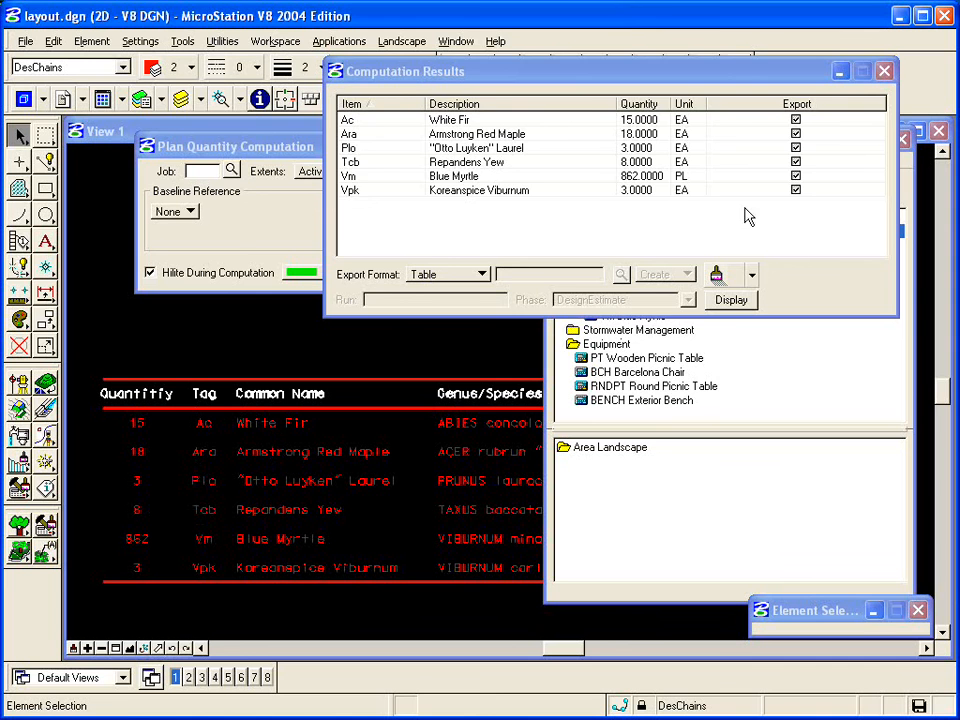
pyautogui.click(884, 70)
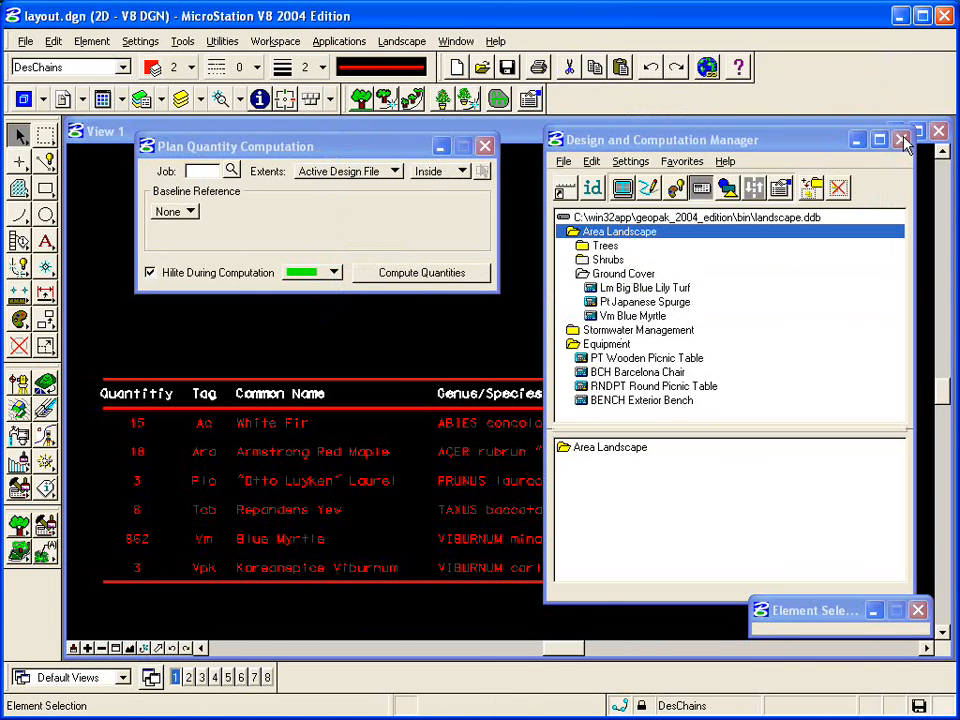